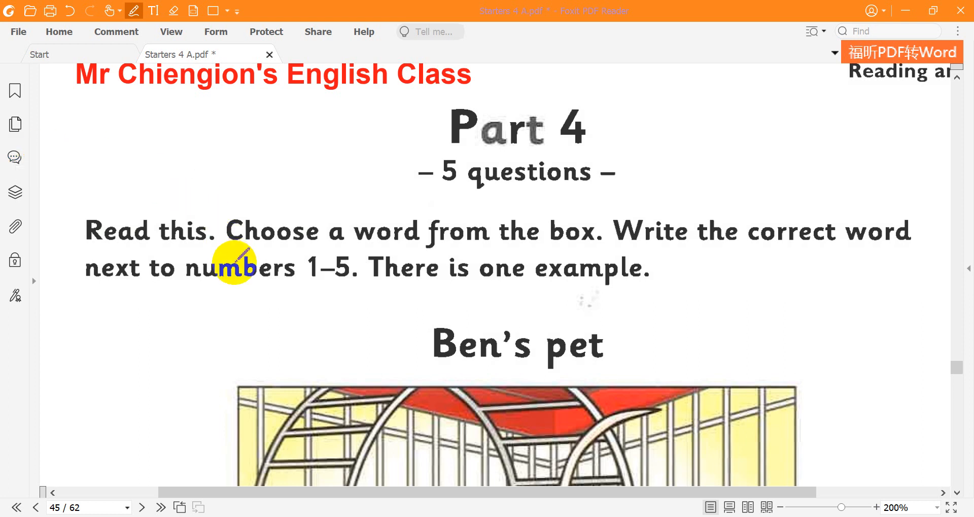
mouse_move(236, 267)
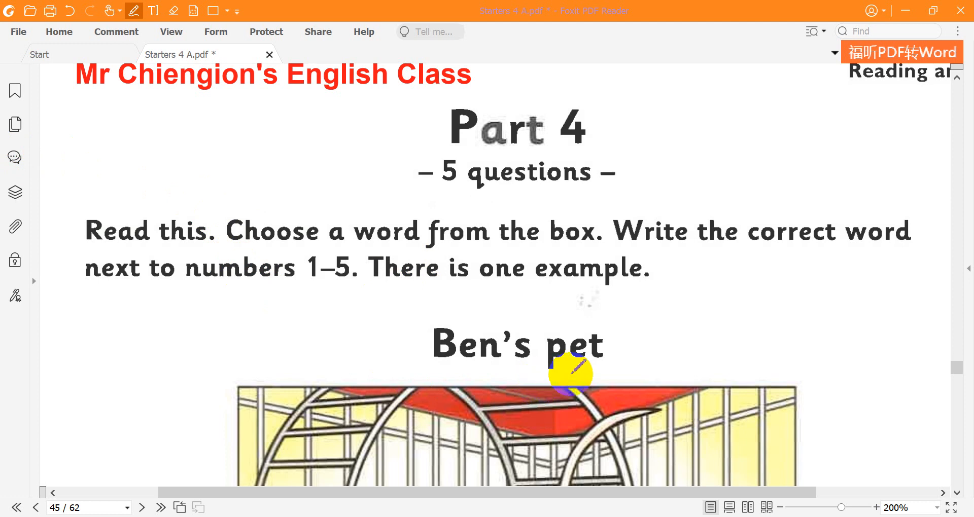
mouse_move(540, 372)
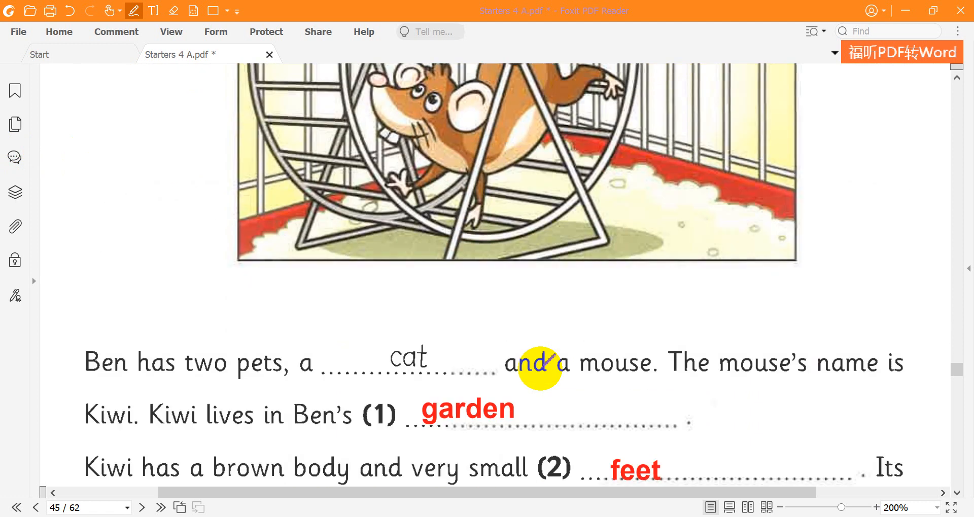
scroll("down", 3)
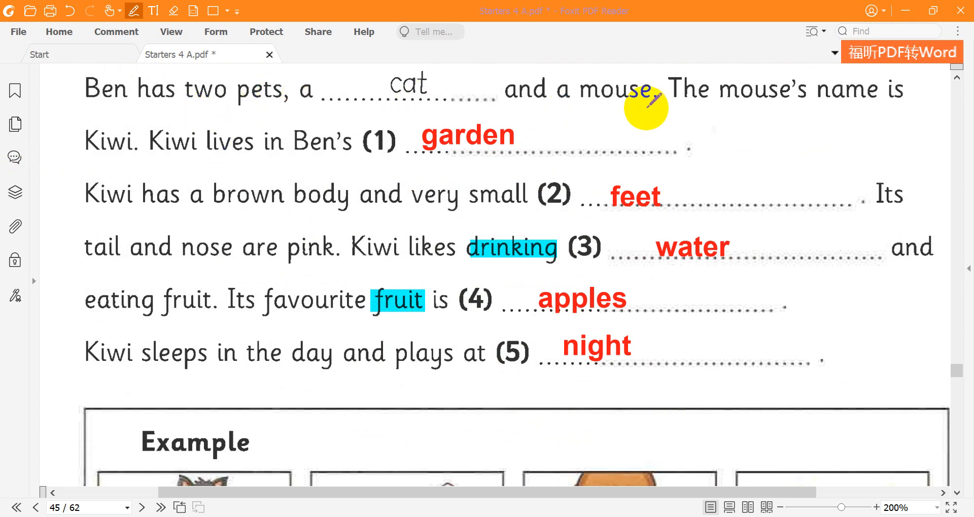
mouse_move(881, 109)
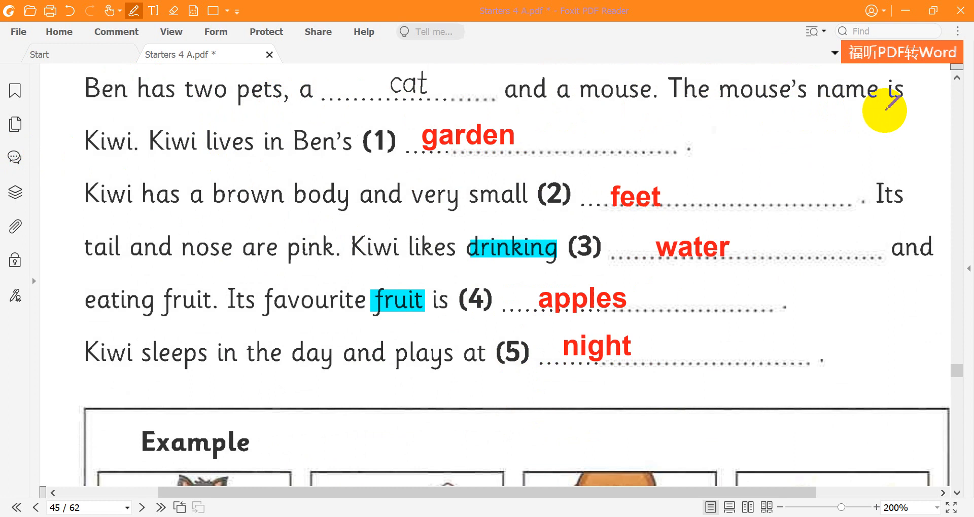
mouse_move(231, 154)
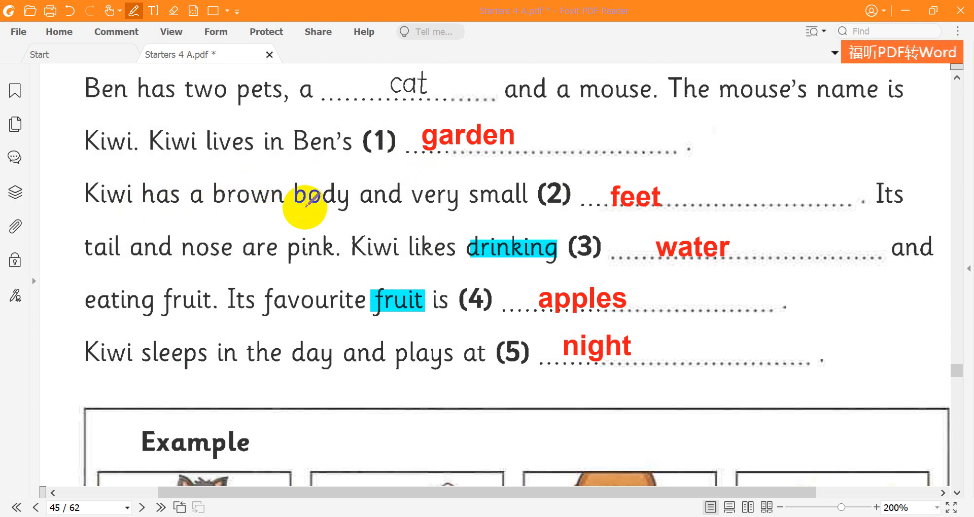
mouse_move(618, 208)
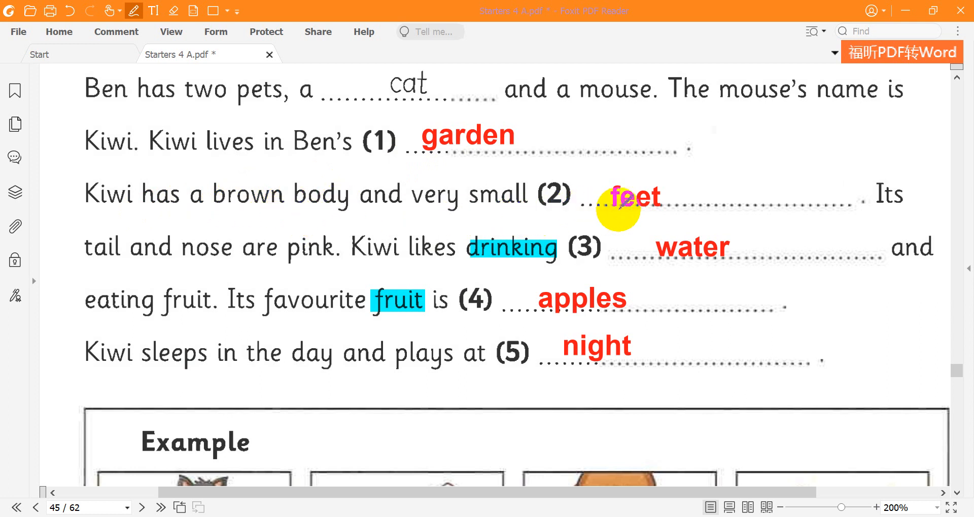
mouse_move(269, 273)
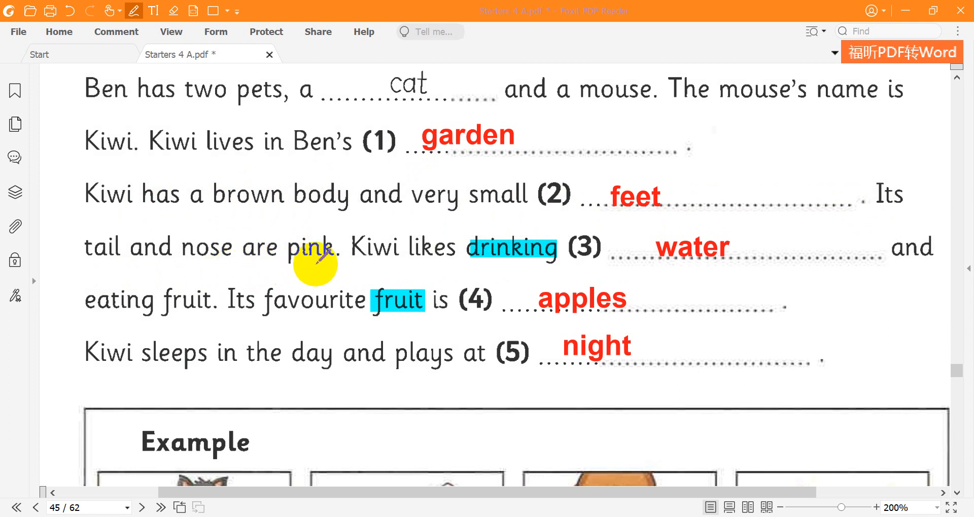
mouse_move(577, 259)
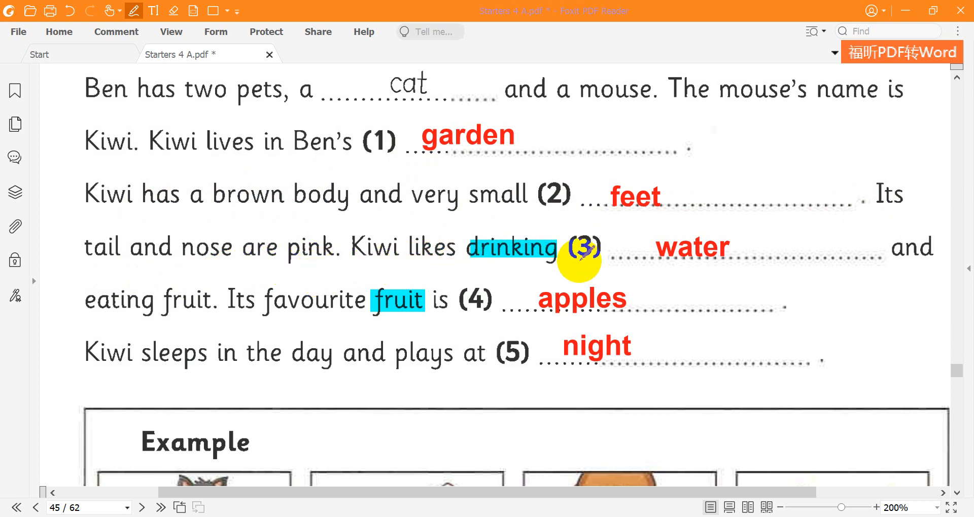
mouse_move(184, 298)
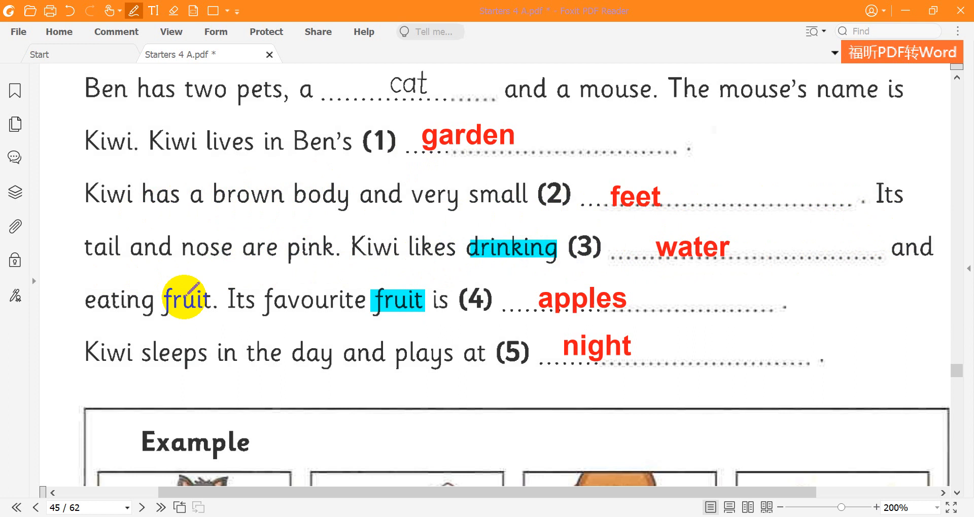
mouse_move(409, 313)
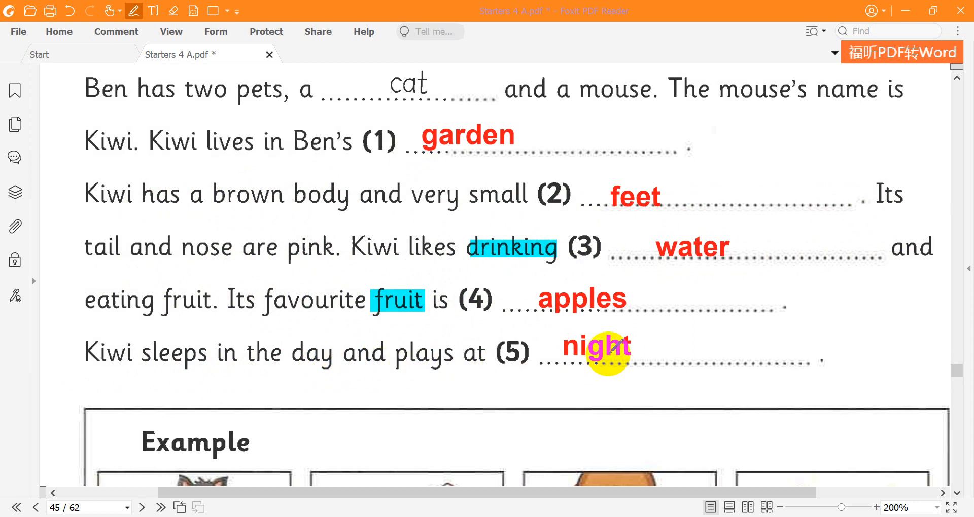
scroll("down", 3)
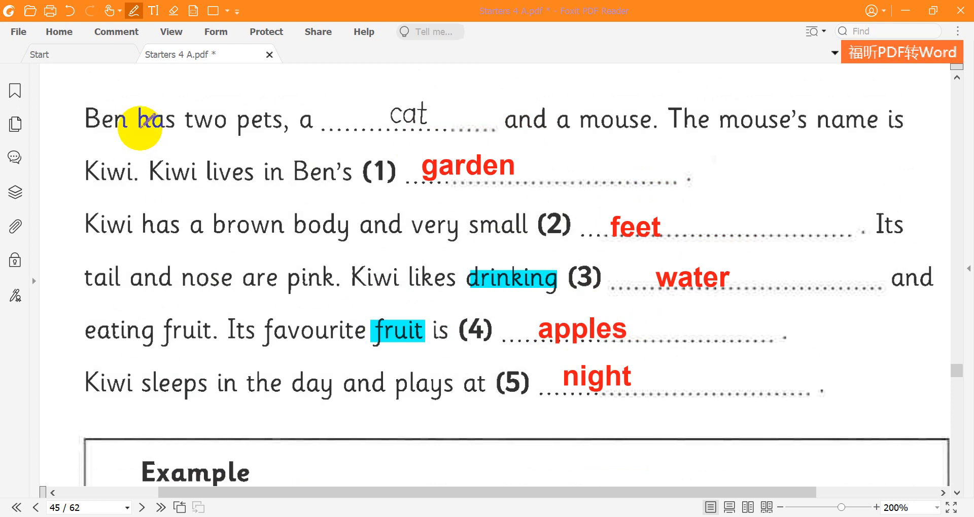
mouse_move(354, 130)
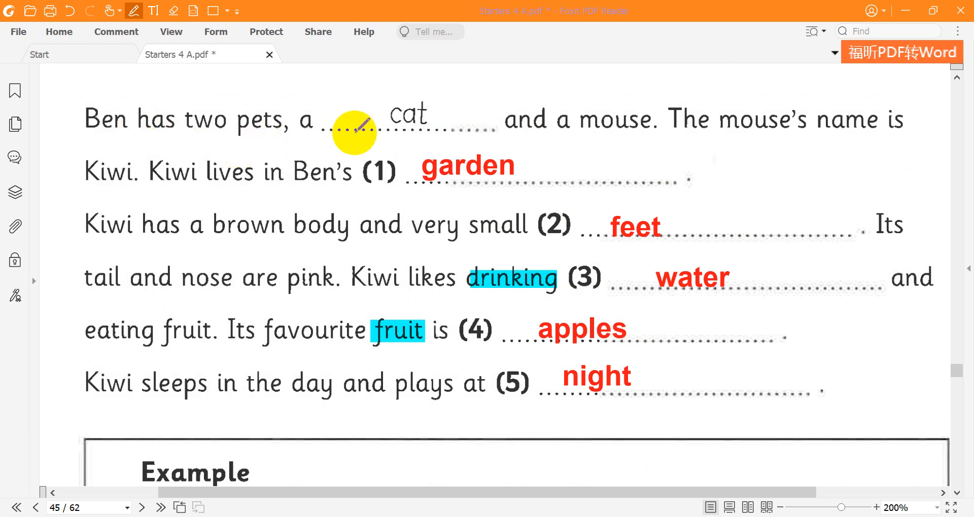
mouse_move(738, 140)
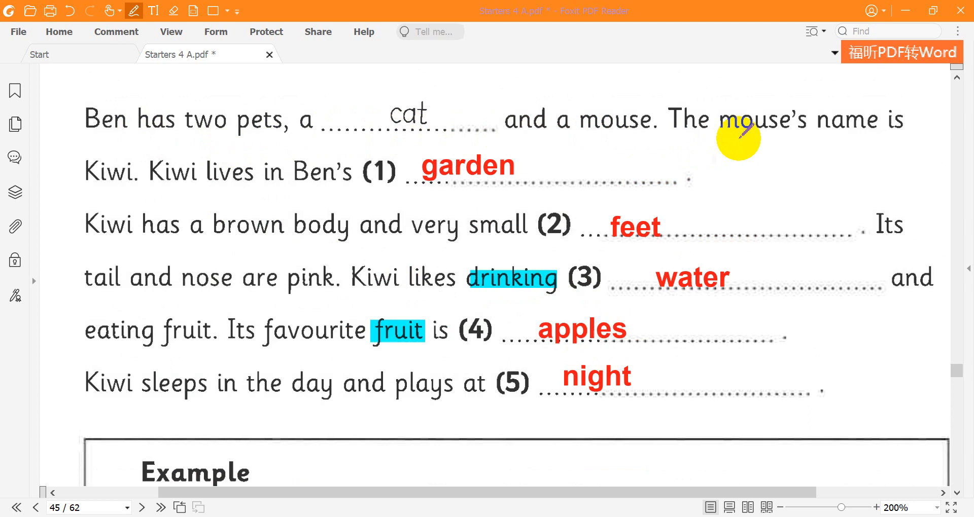
mouse_move(152, 183)
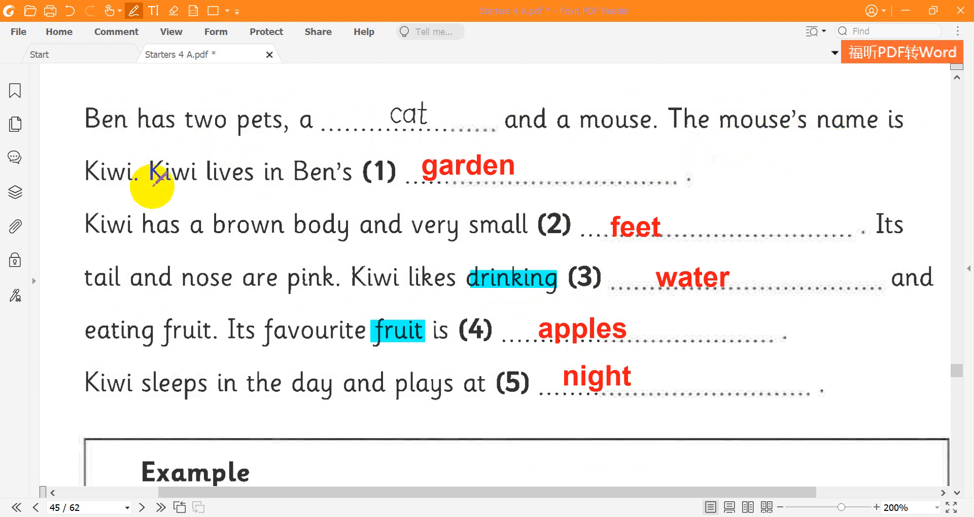
mouse_move(298, 185)
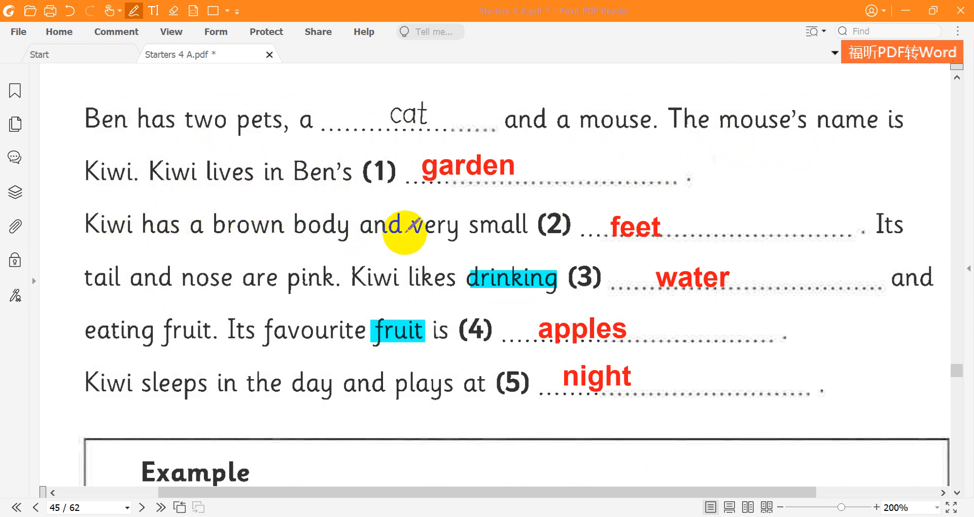
mouse_move(879, 261)
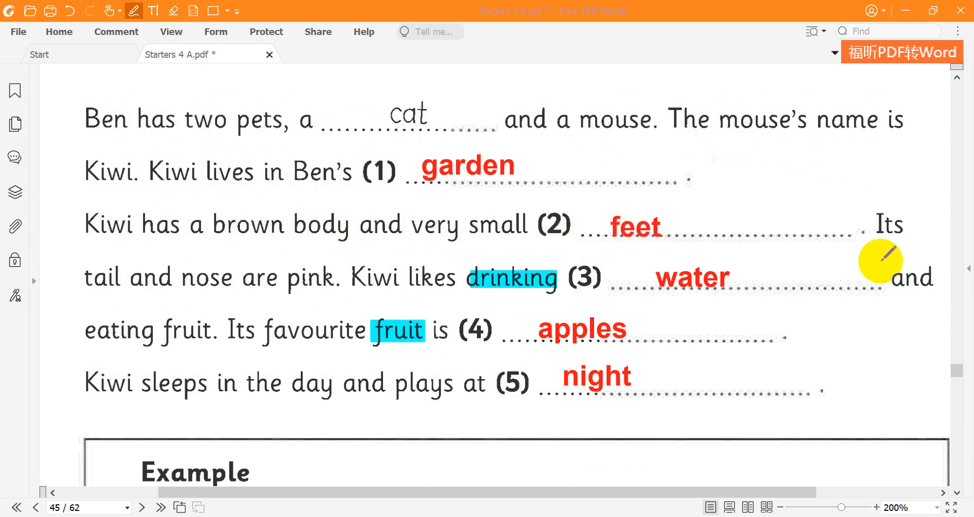
mouse_move(219, 286)
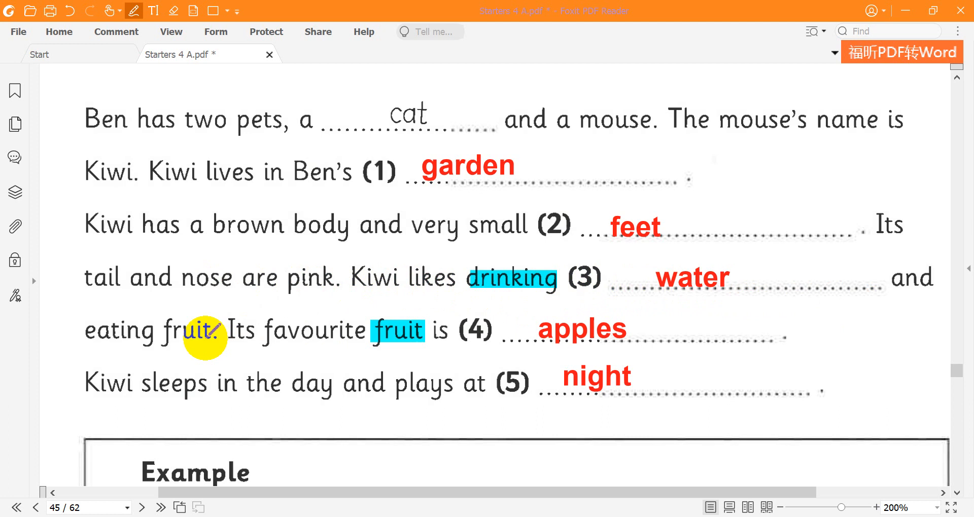
mouse_move(428, 345)
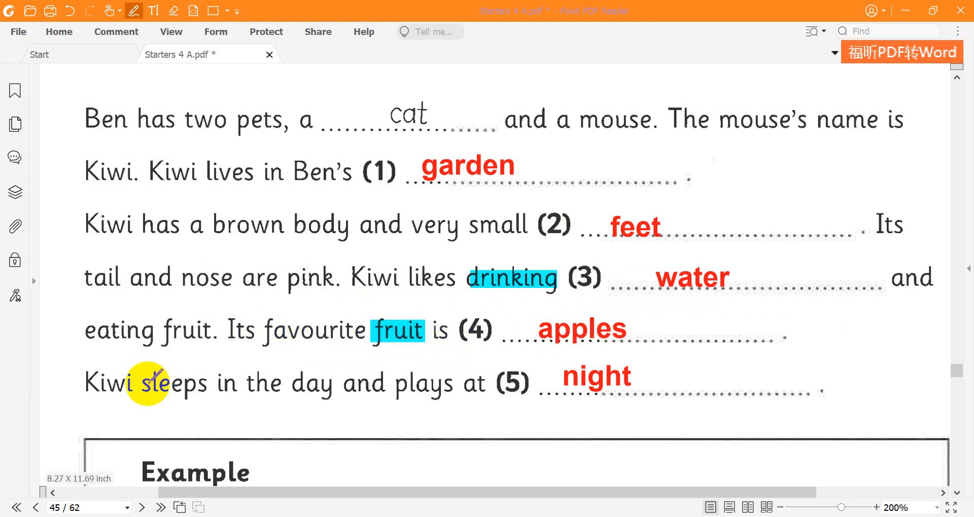
mouse_move(441, 401)
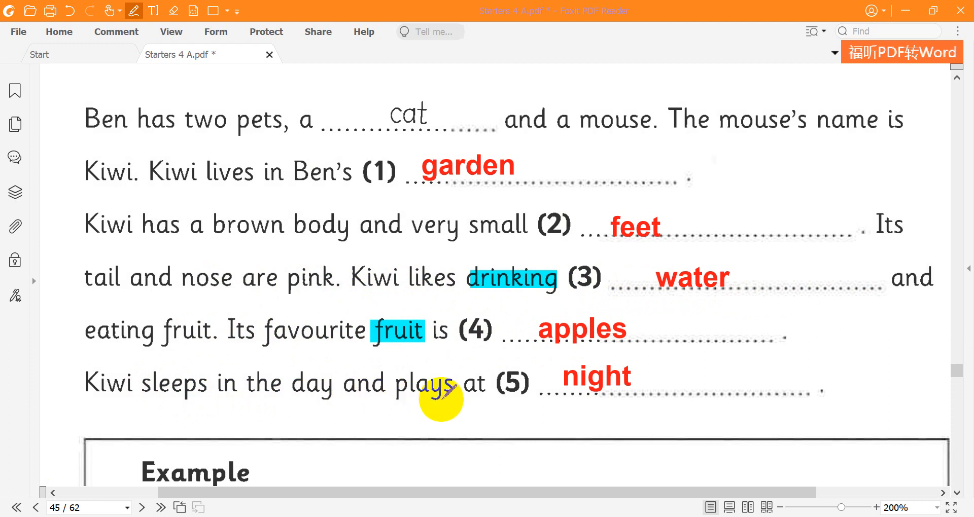